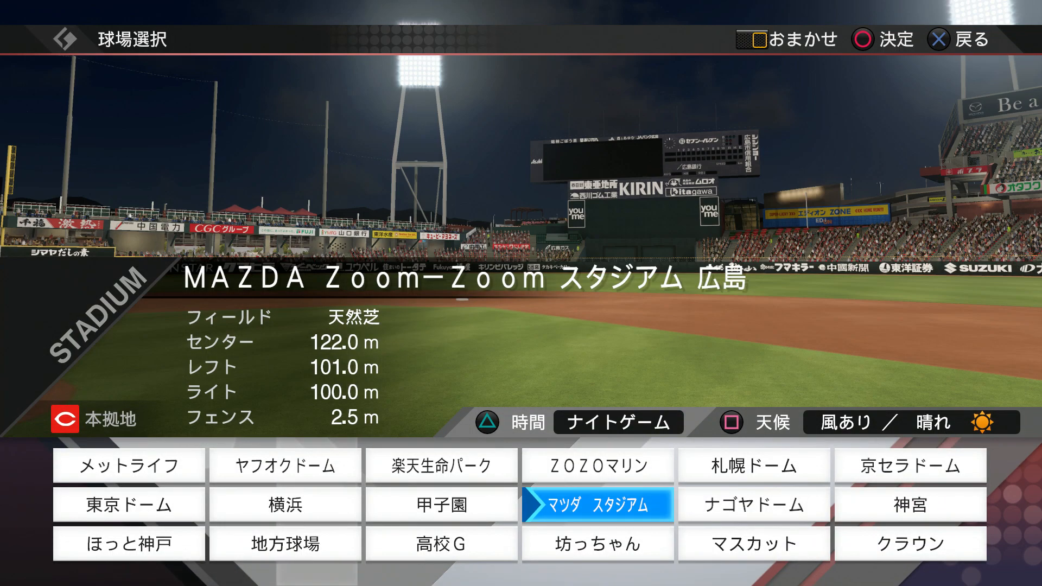
# - Confirm the Hiroshima stadium, set Tokoda as Carp starting pitcher, and reach the Swallows' starter/bench setup
pyautogui.click(598, 504)
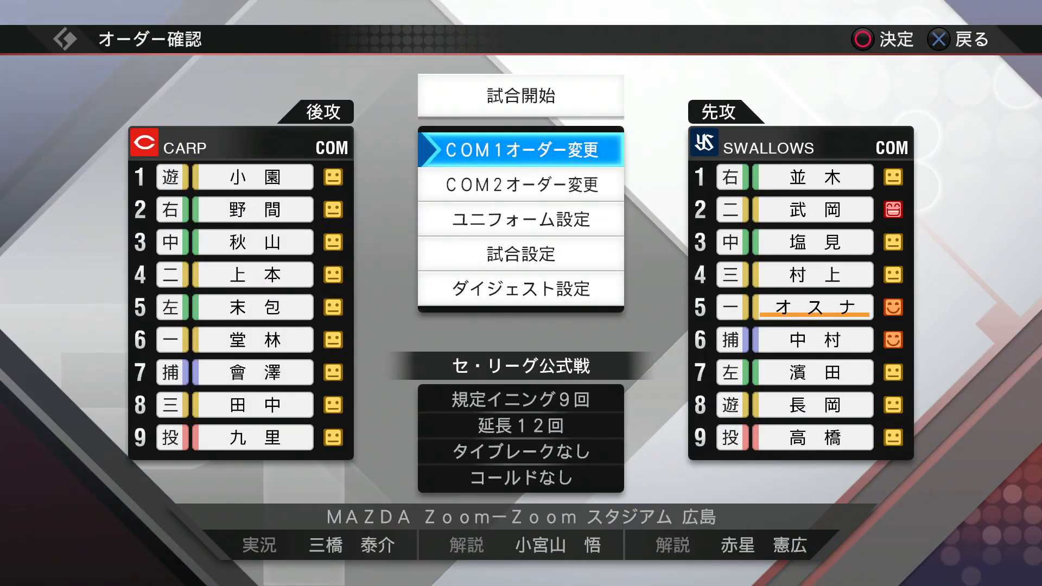
pyautogui.click(520, 151)
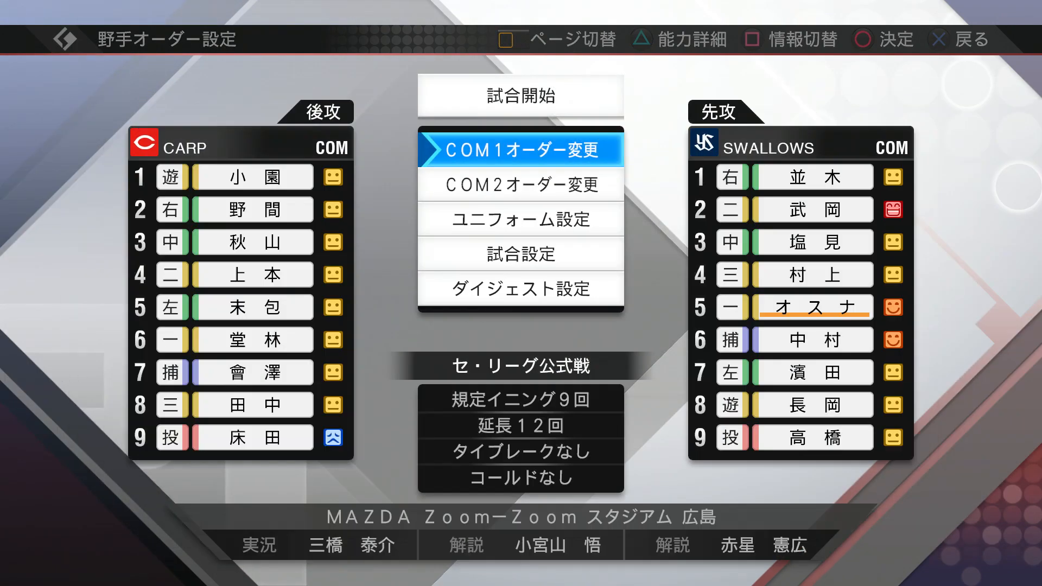
pyautogui.click(519, 147)
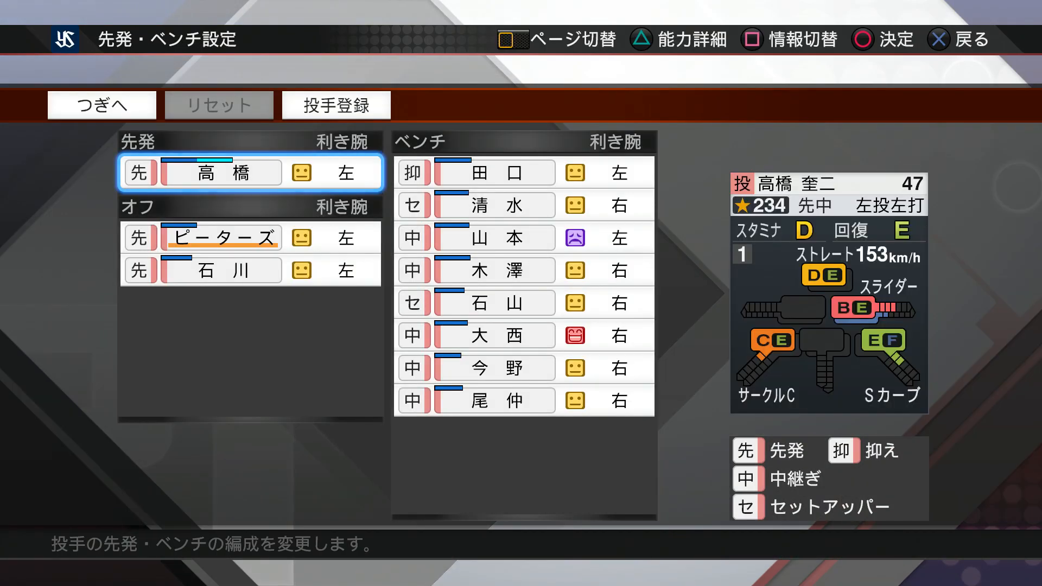